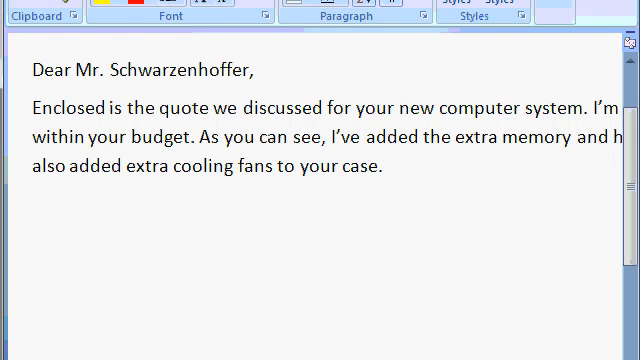
# Place the cursor at the end of the opening paragraph to start an indented paragraph.
pyautogui.click(98, 208)
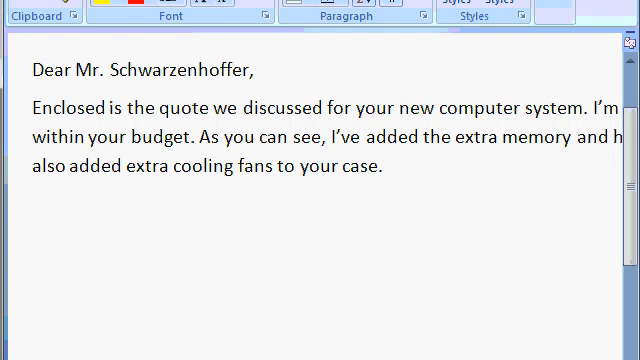
pyautogui.click(97, 207)
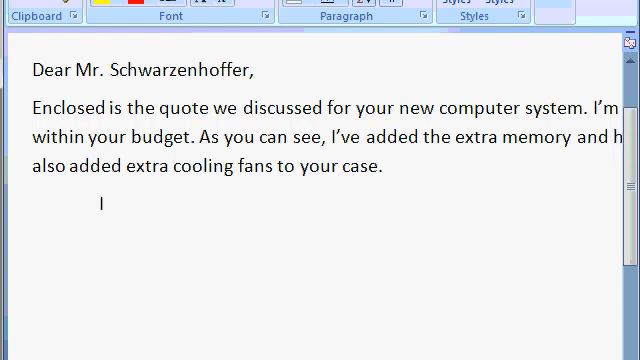
# Type 'would like to meet with you' and place the cursor in the 'too' typo.
pyautogui.write('would like t')
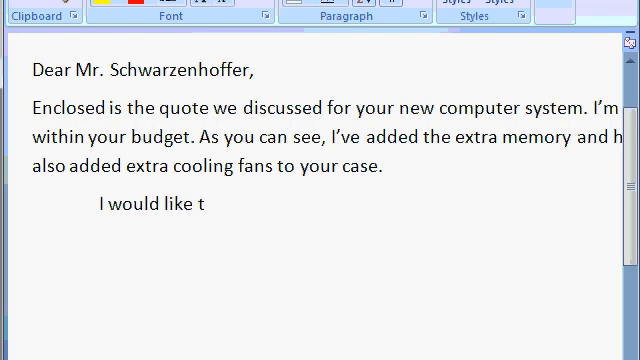
pyautogui.write('oo meet with y')
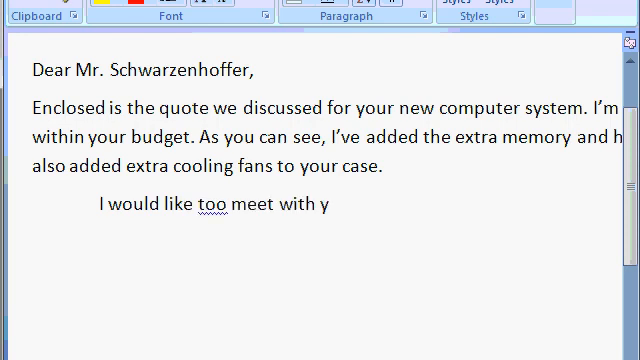
pyautogui.write('ou')
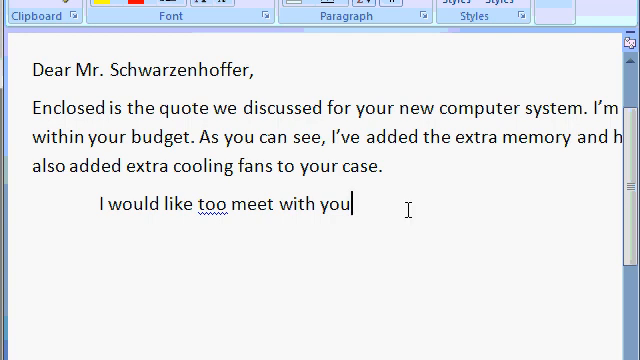
pyautogui.click(207, 205)
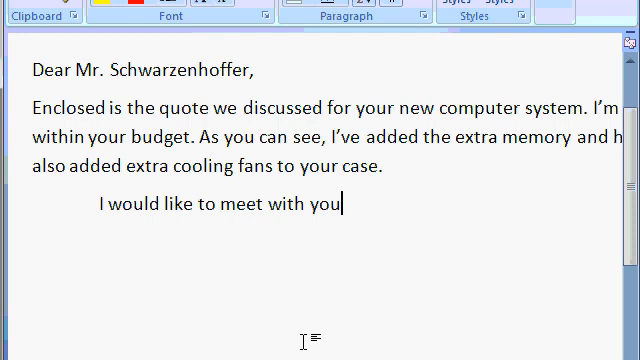
# Continue with 'to discuss any questions you might have. My partner and I'.
pyautogui.write('to d')
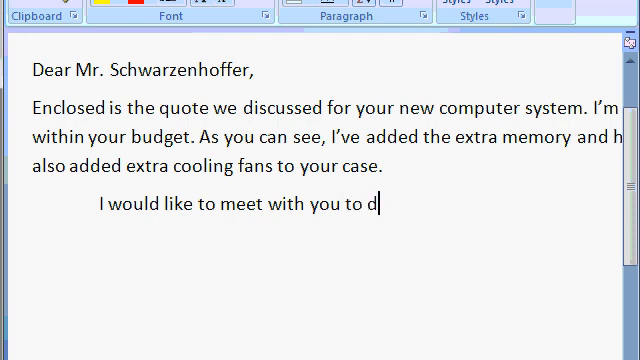
pyautogui.write('iscuss an')
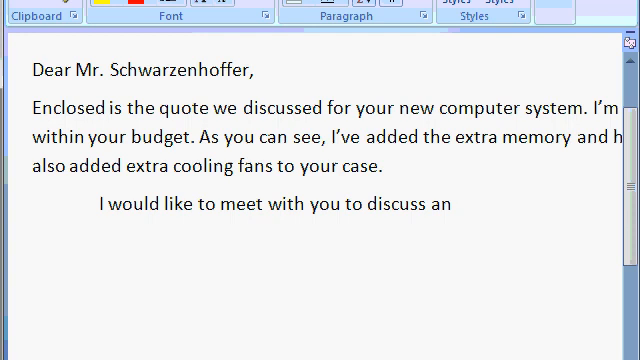
pyautogui.write('y questions you might have')
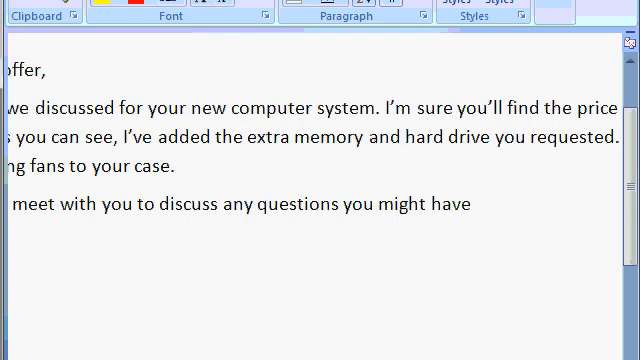
pyautogui.write('. My')
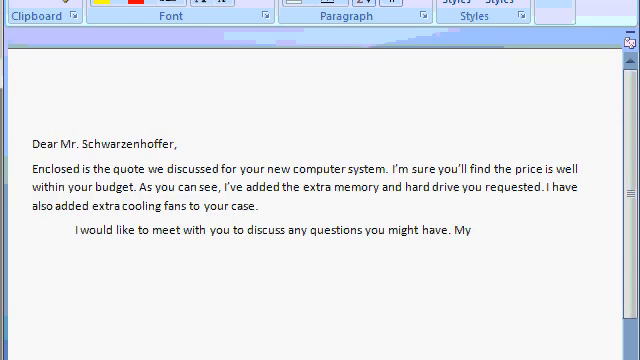
pyautogui.write('partner and I am')
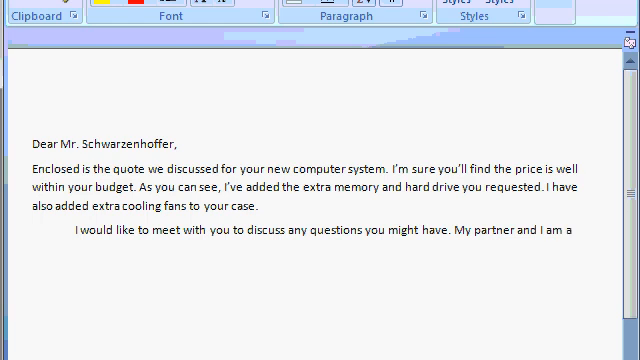
# Finish with 'available to answer your questions any time, day or night.'.
pyautogui.write('available to')
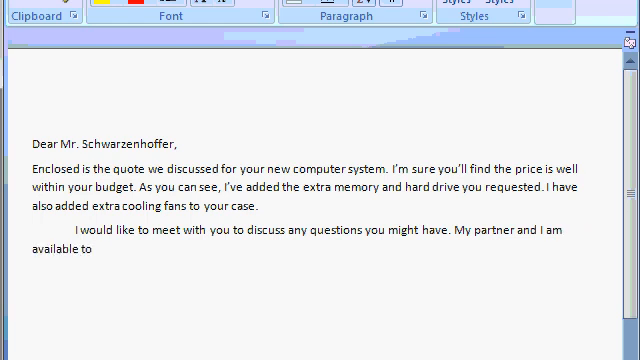
pyautogui.write('answer your que')
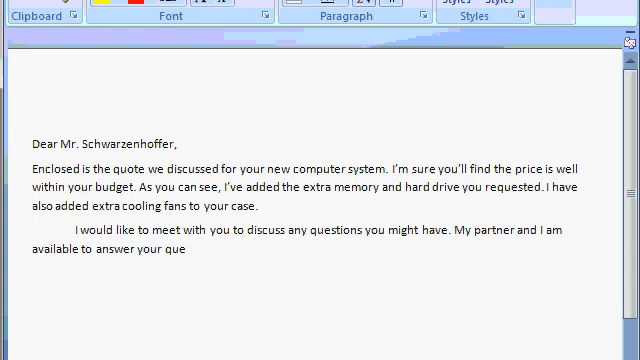
pyautogui.write('stions any')
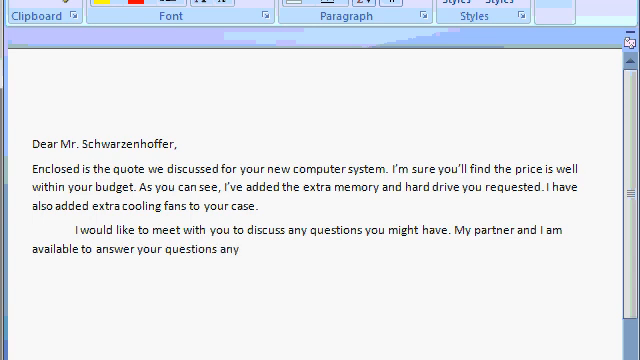
pyautogui.write('time, day or')
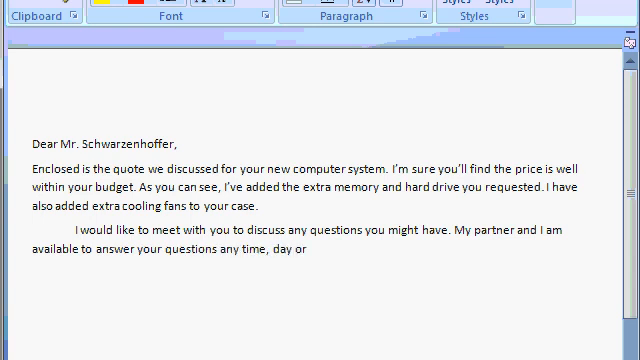
pyautogui.write('night.')
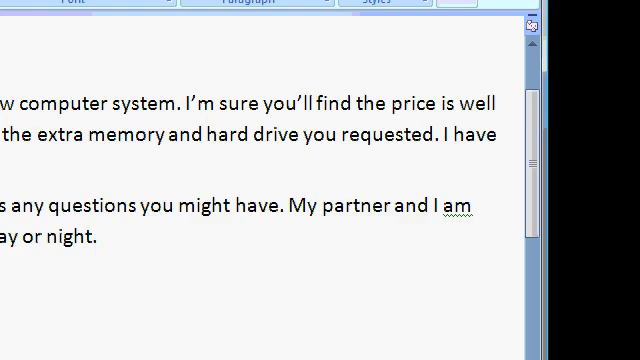
pyautogui.moveTo(457, 235)
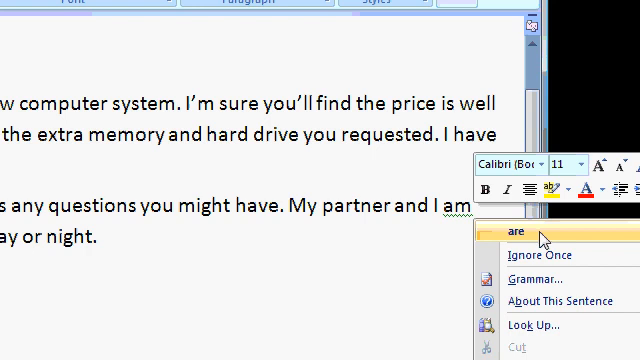
# Replace the flagged 'am' with the suggested 'are'.
pyautogui.click(505, 229)
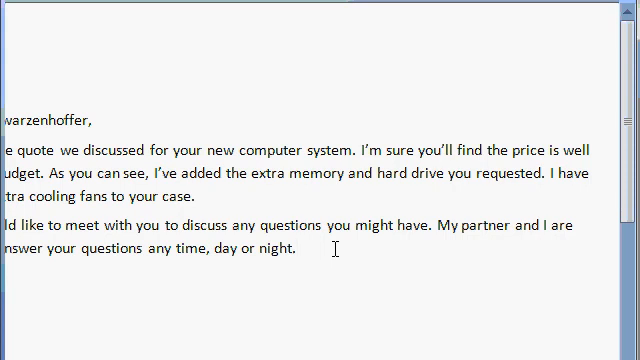
# Delete 'day or night.' and type 'Monday thru Friday, from 9am until 5pm.'.
pyautogui.click(298, 251)
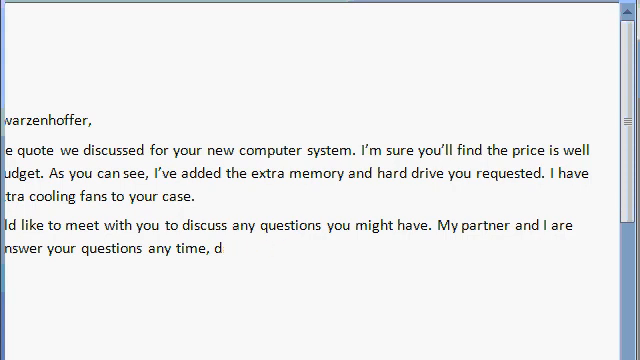
pyautogui.press('Backspace')
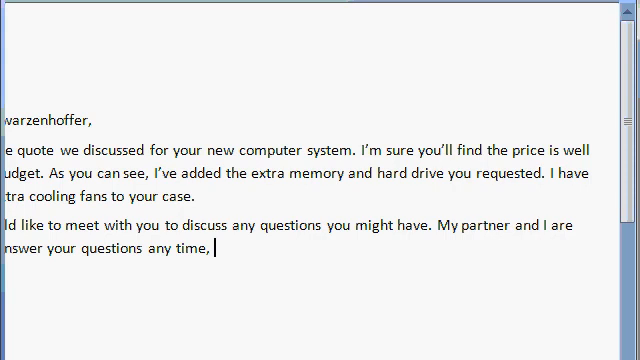
pyautogui.write('Monday thru')
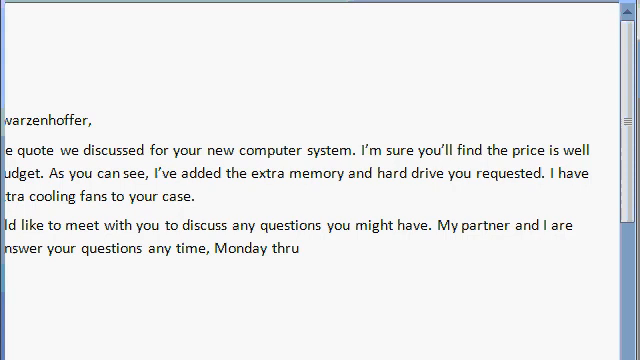
pyautogui.write('Friday,')
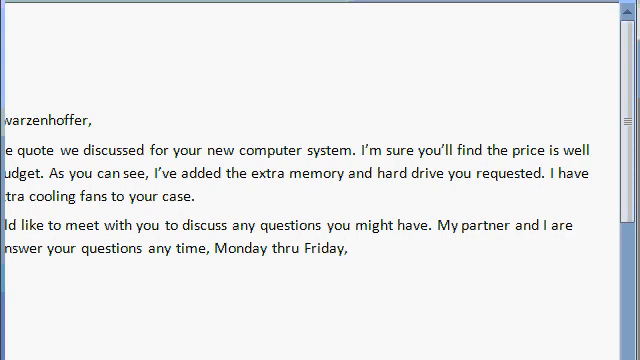
pyautogui.write('from 9am u')
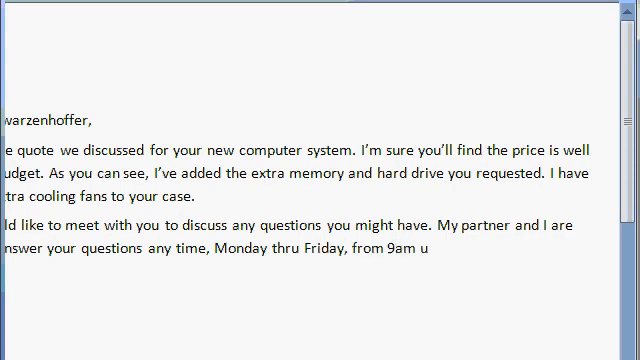
pyautogui.write('ntil 5pm.')
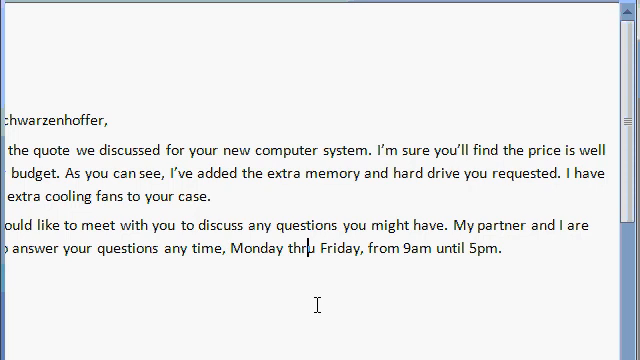
# Change 'thru' to 'through' in 'Monday thru Friday'.
pyautogui.scroll(-3)
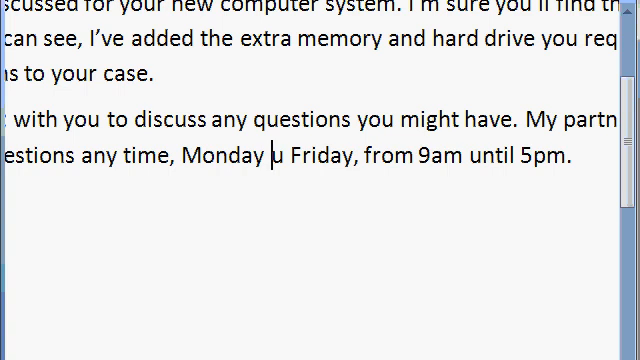
pyautogui.write('thr')
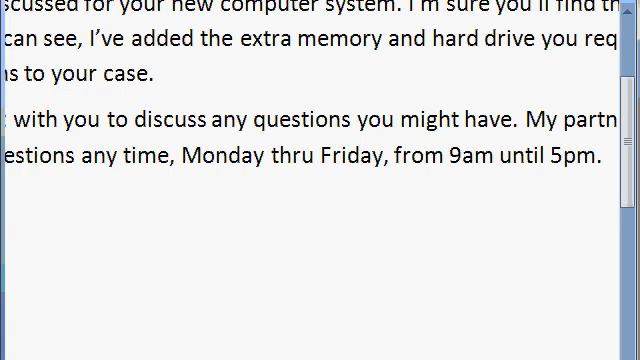
pyautogui.click(298, 157)
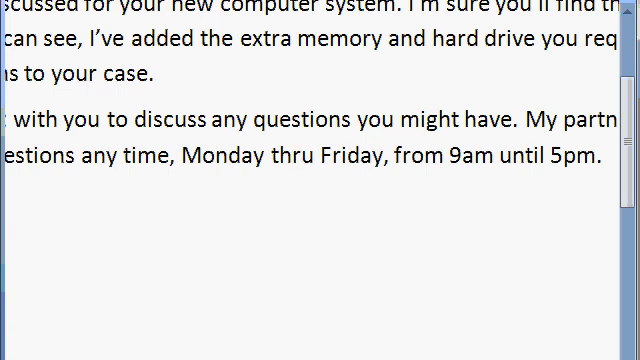
pyautogui.click(300, 156)
pyautogui.write('o')
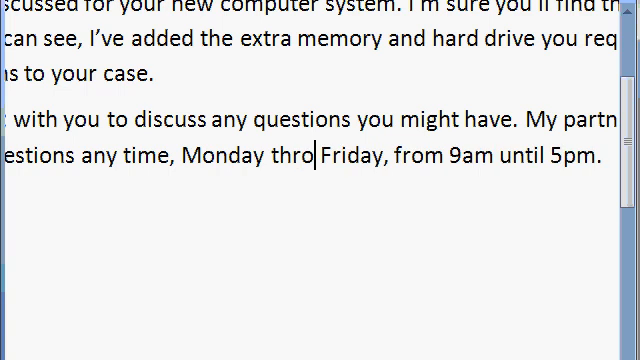
pyautogui.write('ugh')
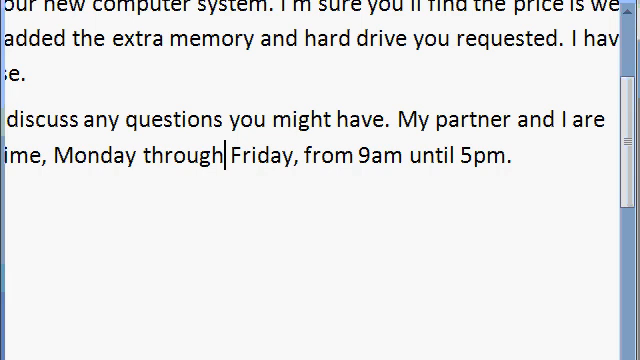
pyautogui.moveTo(528, 156)
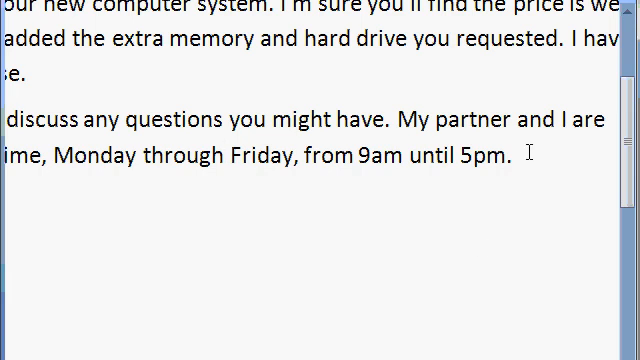
pyautogui.click(224, 156)
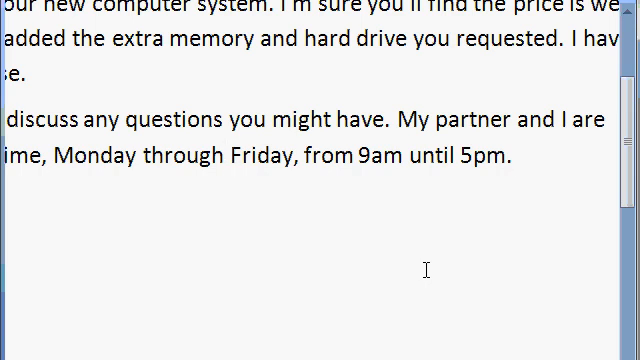
pyautogui.click(515, 156)
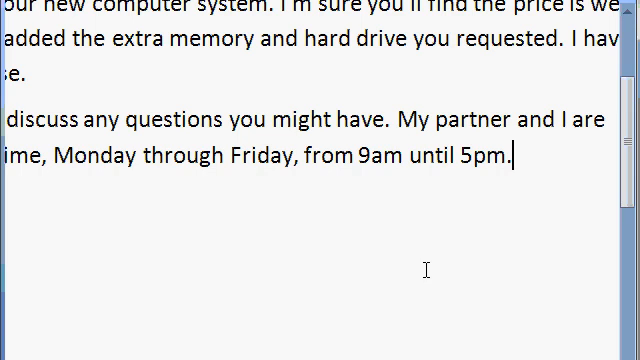